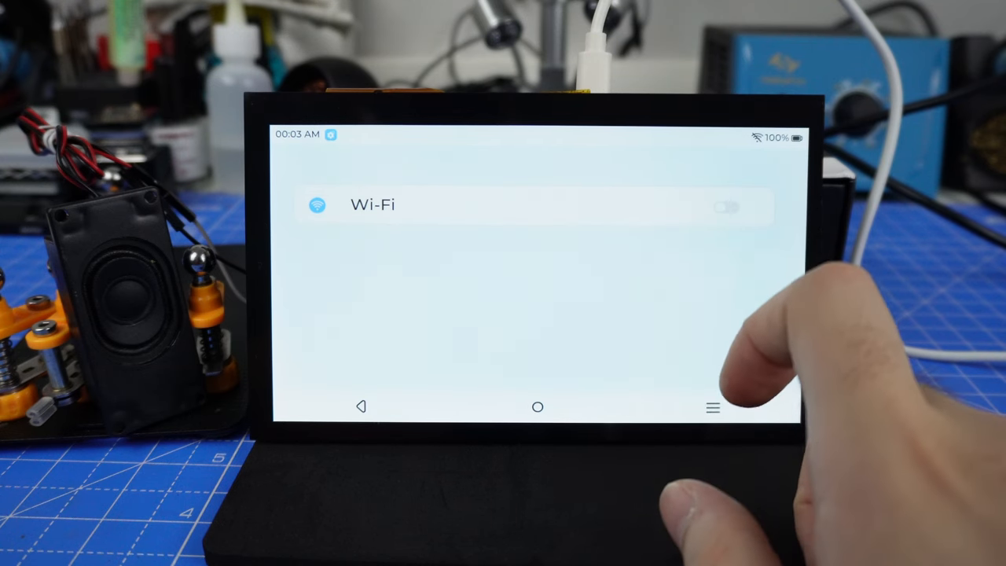
Step: Switch Wi-Fi on to list nearby networks, then adjust the Display brightness slider
click(724, 206)
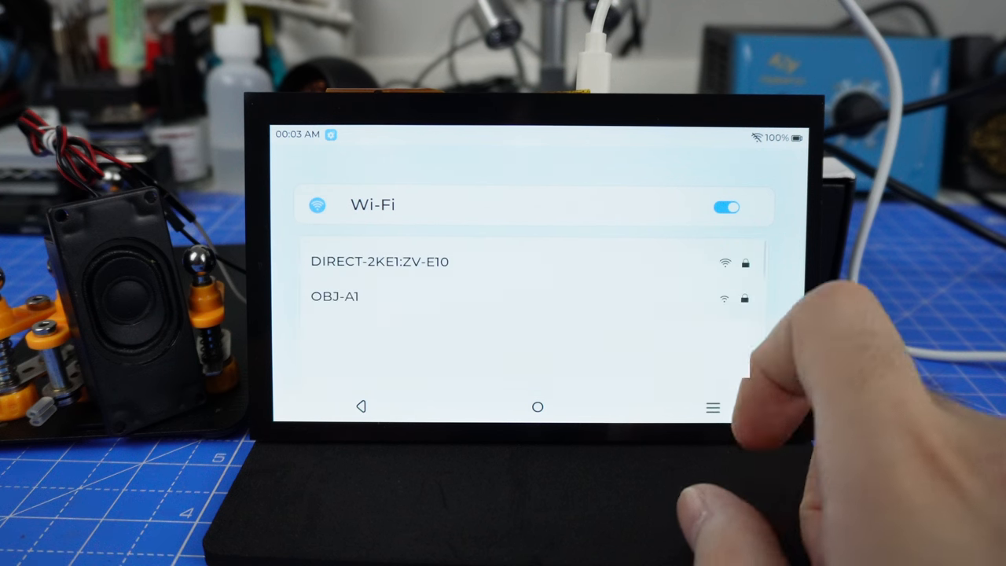
click(726, 206)
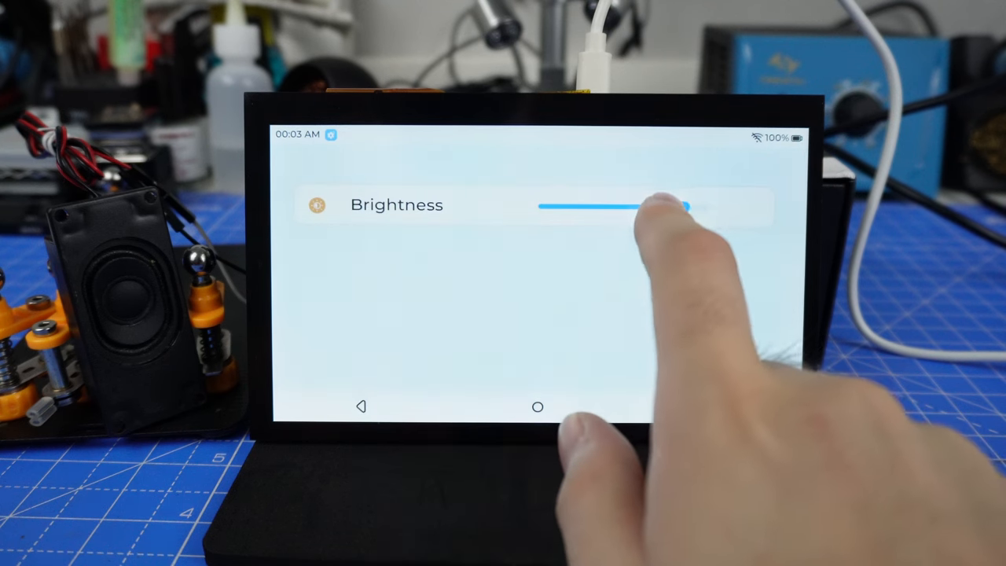
drag(684, 206, 551, 206)
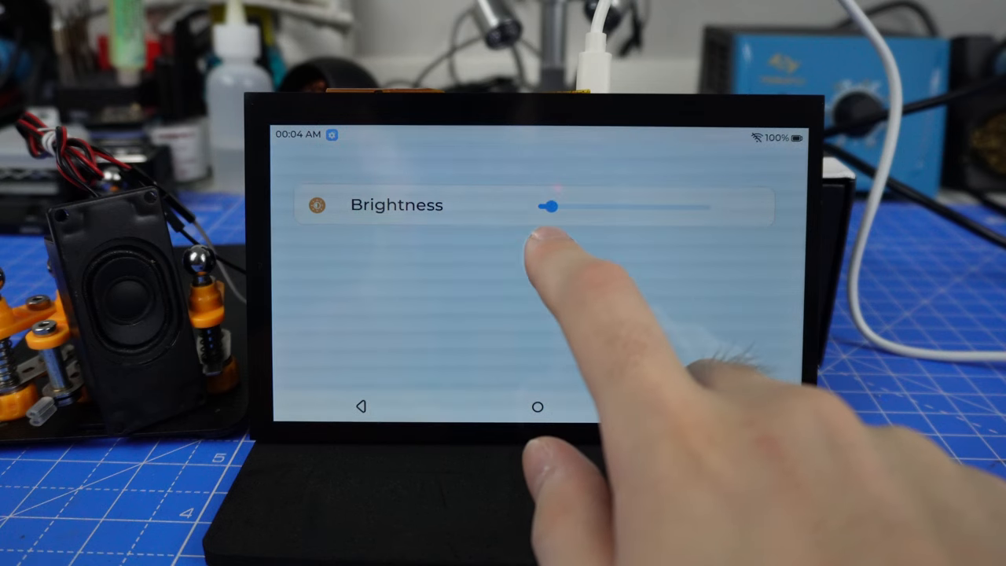
drag(554, 206, 698, 206)
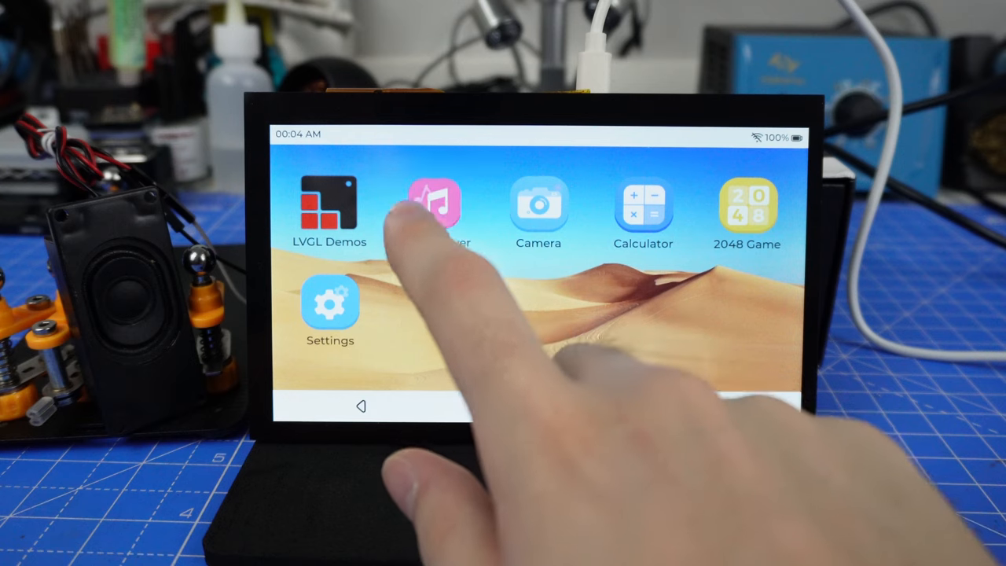
Step: Start BGM 1.mp3 playing in the Music Player, then return to the settings list
click(436, 204)
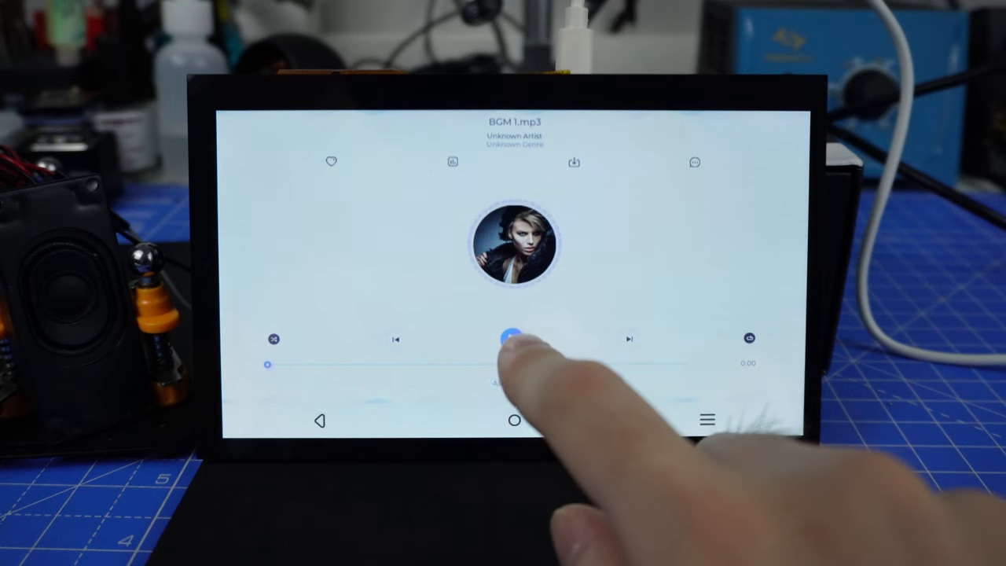
click(514, 339)
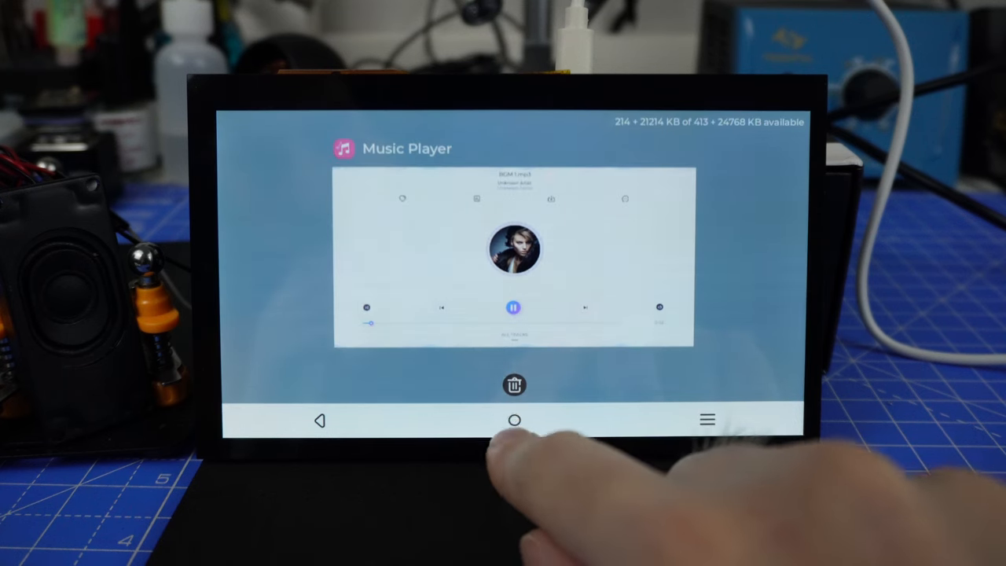
click(514, 420)
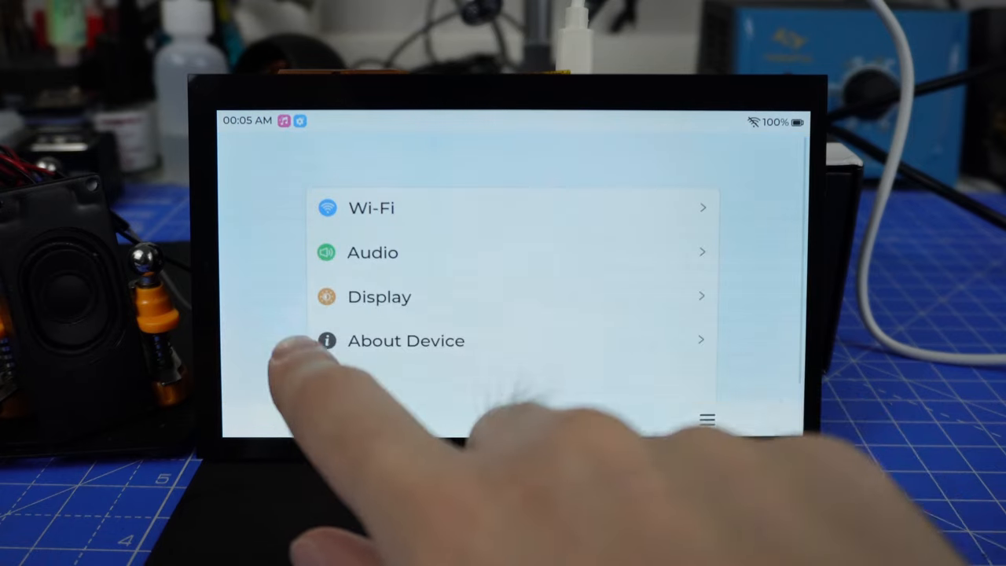
Step: Drag the Audio volume slider to near maximum
click(373, 252)
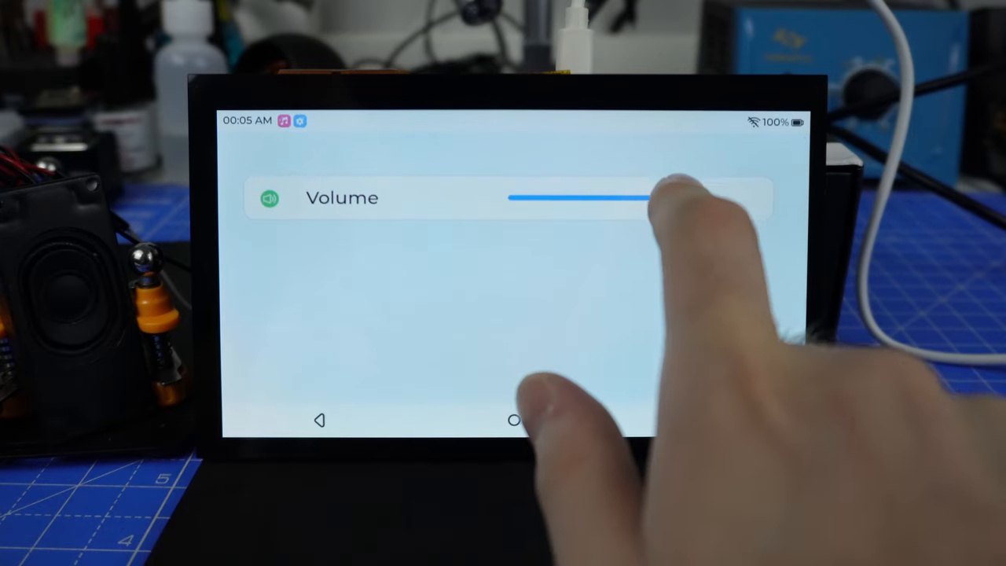
drag(636, 198, 700, 198)
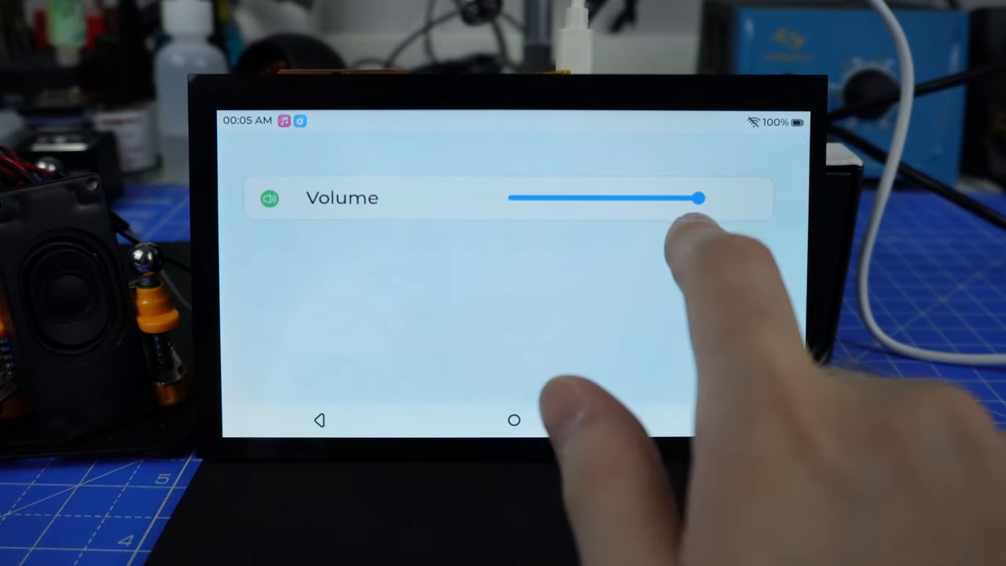
drag(699, 198, 668, 199)
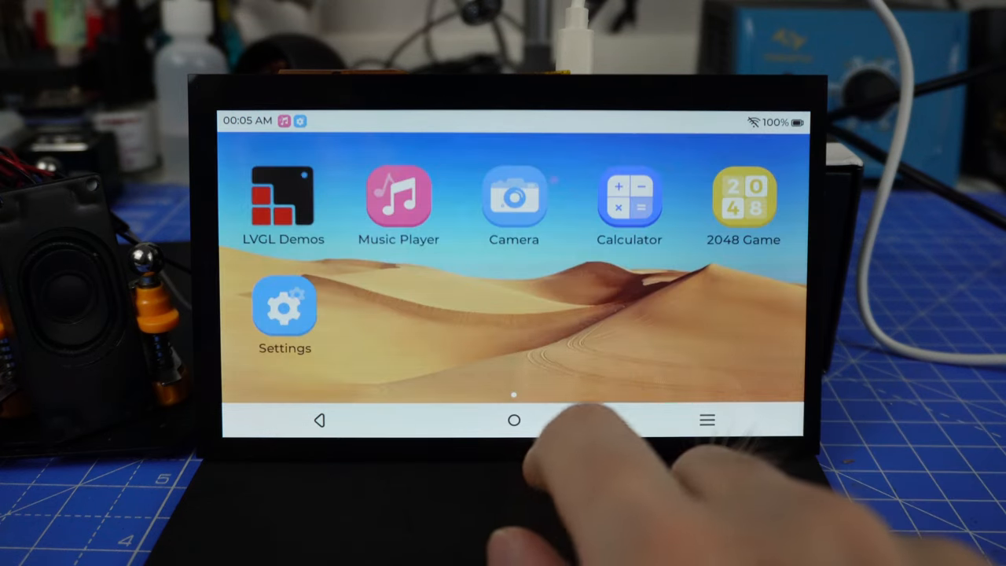
Step: Open the calculator and enter 8 followed by an operator key
click(629, 196)
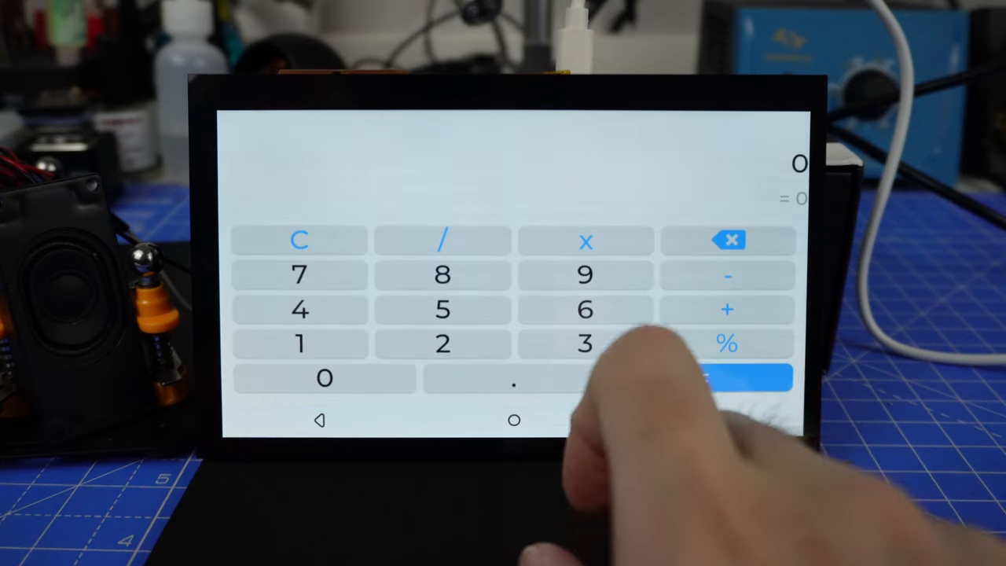
click(442, 274)
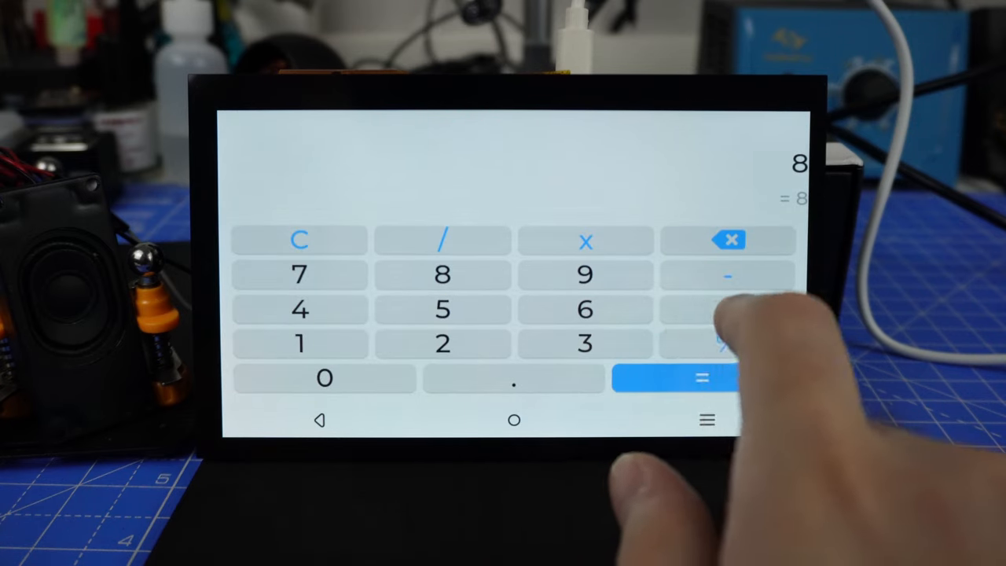
click(585, 274)
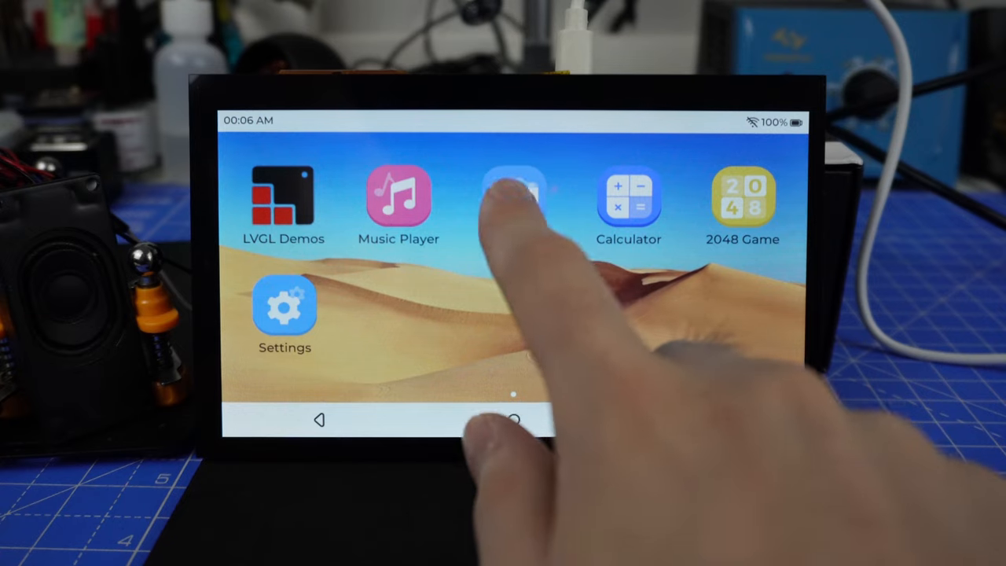
click(515, 200)
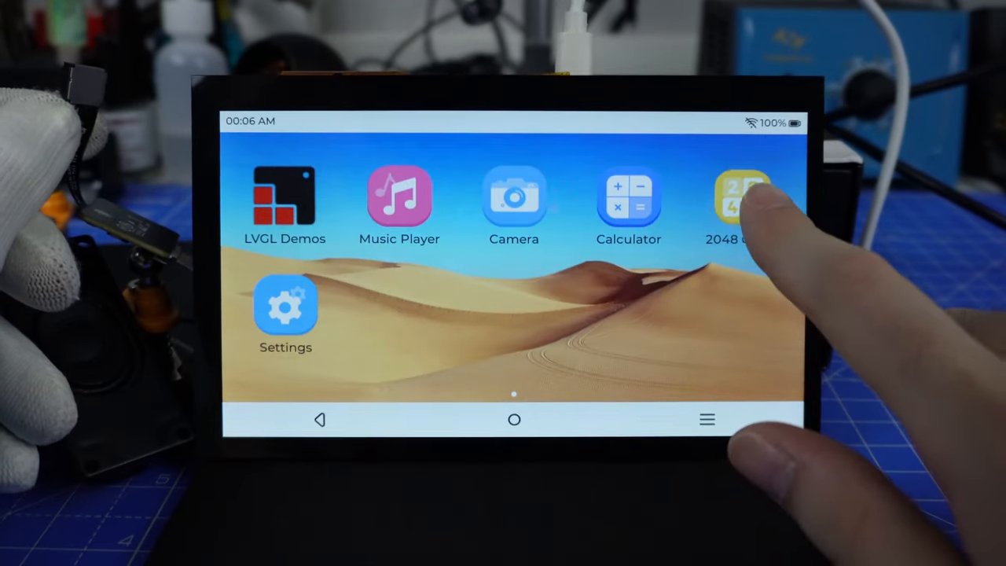
Step: Open the 2048 game and merge tiles until the score reaches 36
click(741, 197)
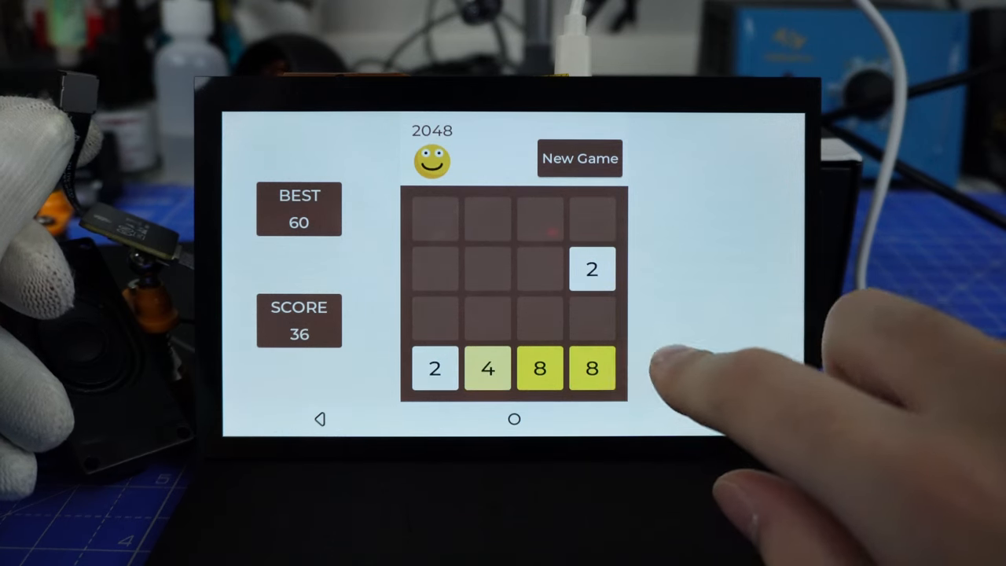
click(579, 158)
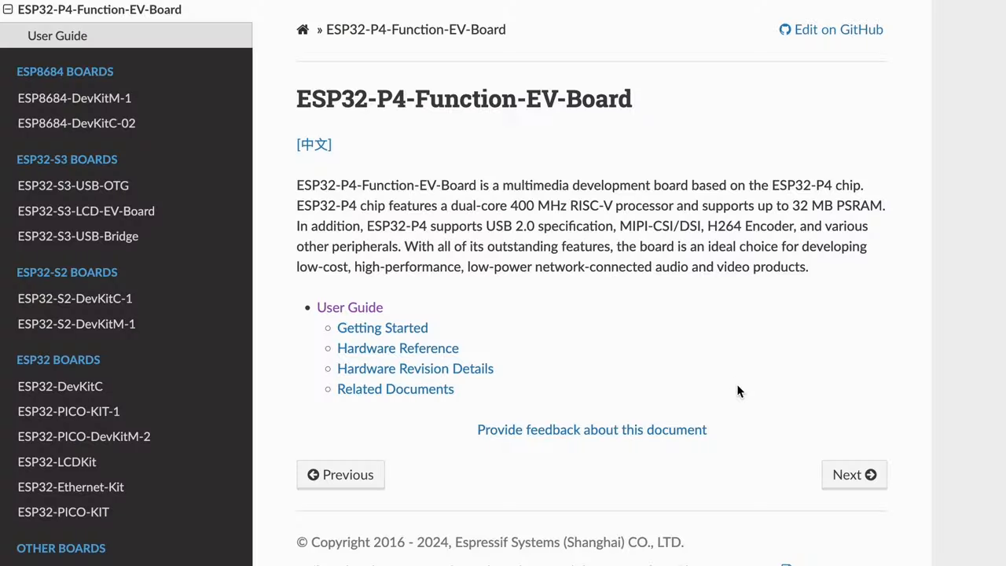
Step: Double-click the ESP32-P4-Function-EV-Board entry in the Espressif documentation
double_click(465, 99)
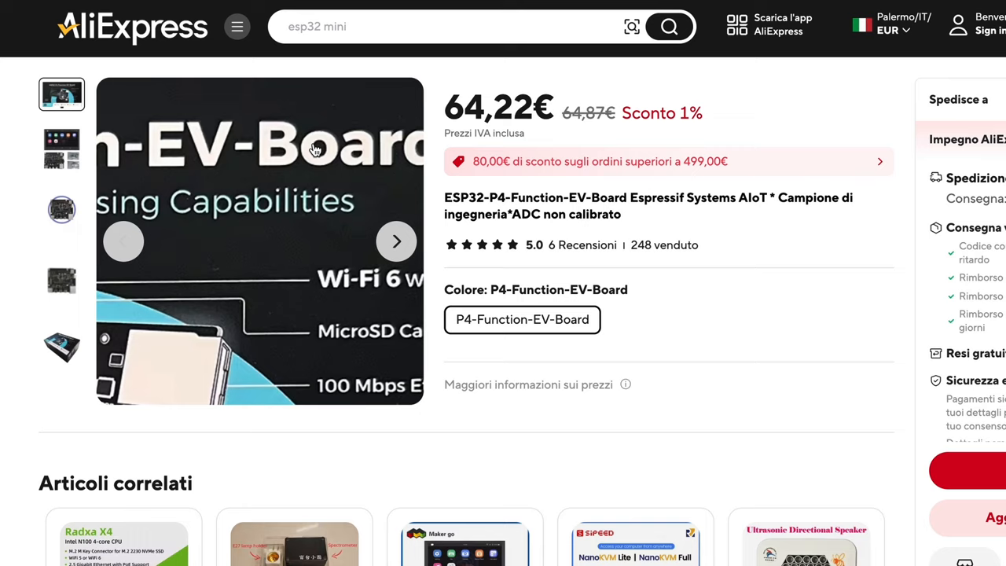
Step: View the listing's third, fourth (bare board) and fifth product photos
click(61, 210)
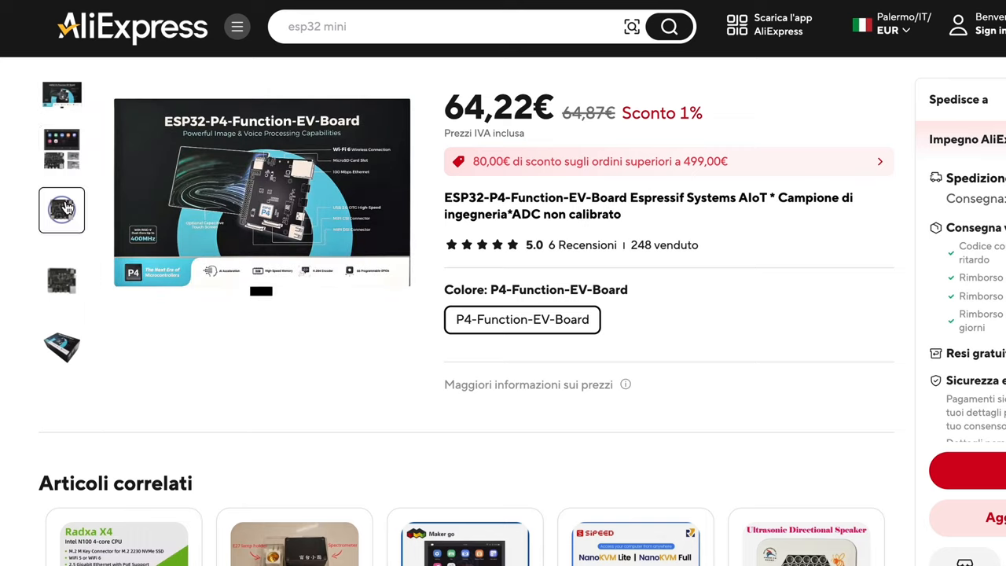
click(62, 281)
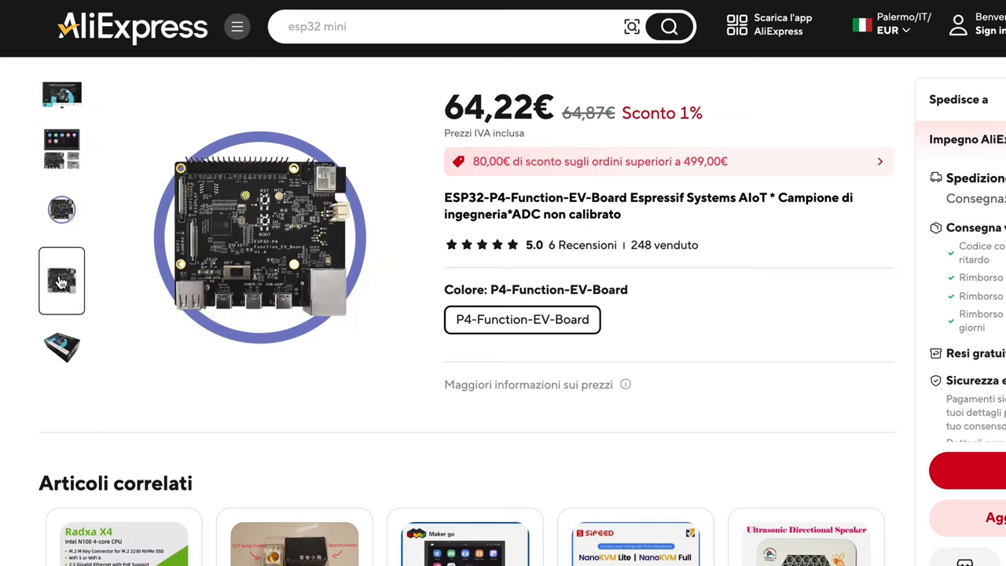
click(61, 347)
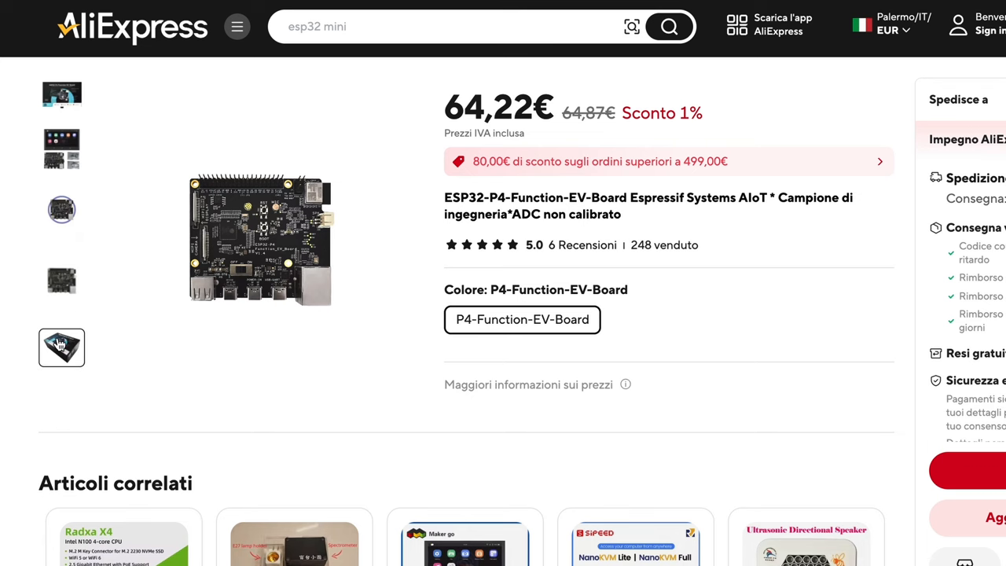